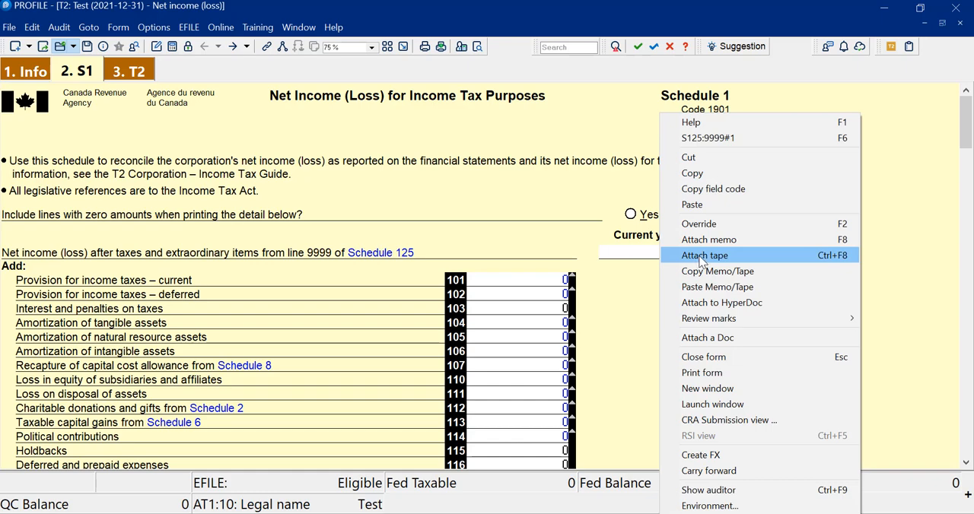
mouse_move(294, 291)
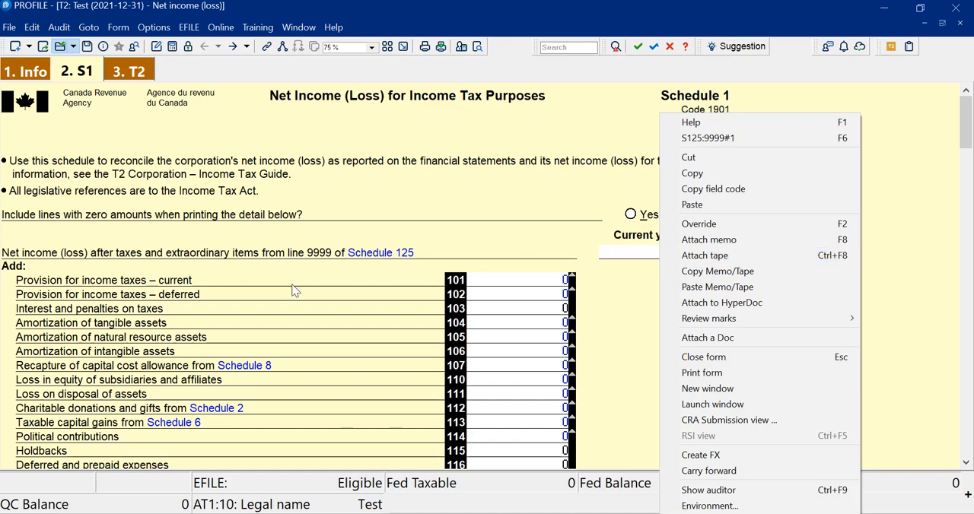
mouse_move(525, 240)
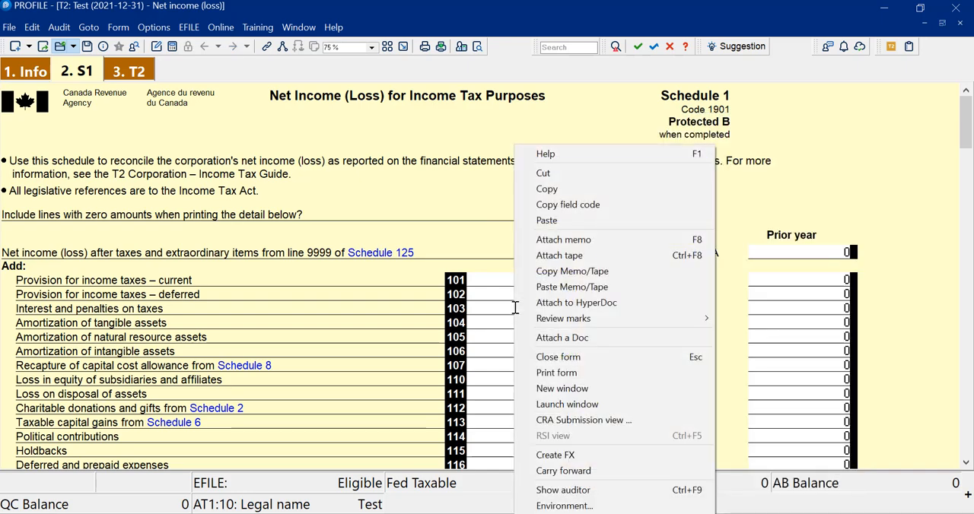
mouse_move(408, 147)
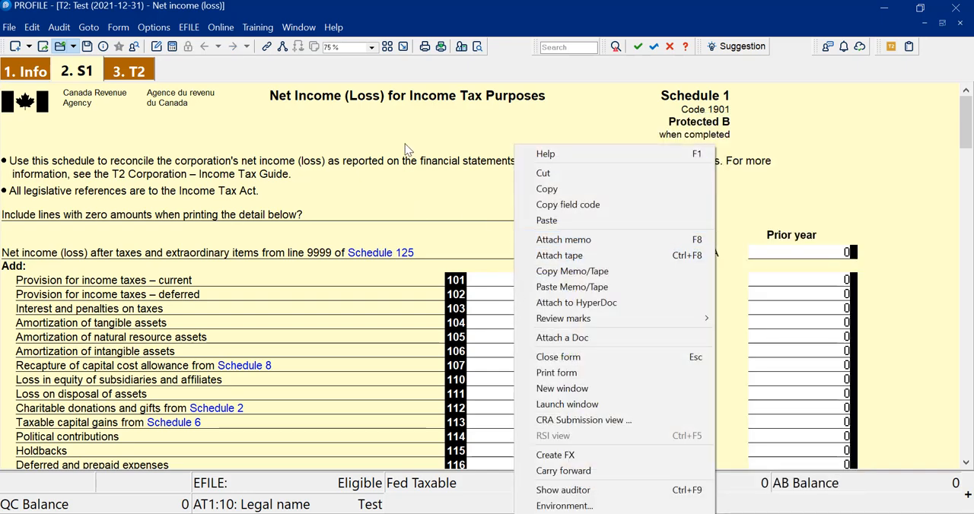
- Show the Window menu's list of currently open returns
left_click(298, 27)
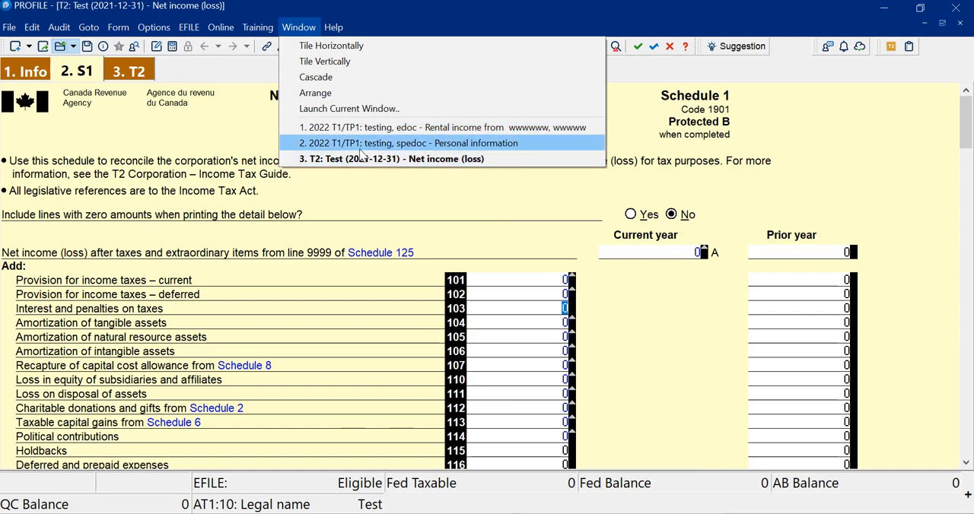
mouse_move(344, 146)
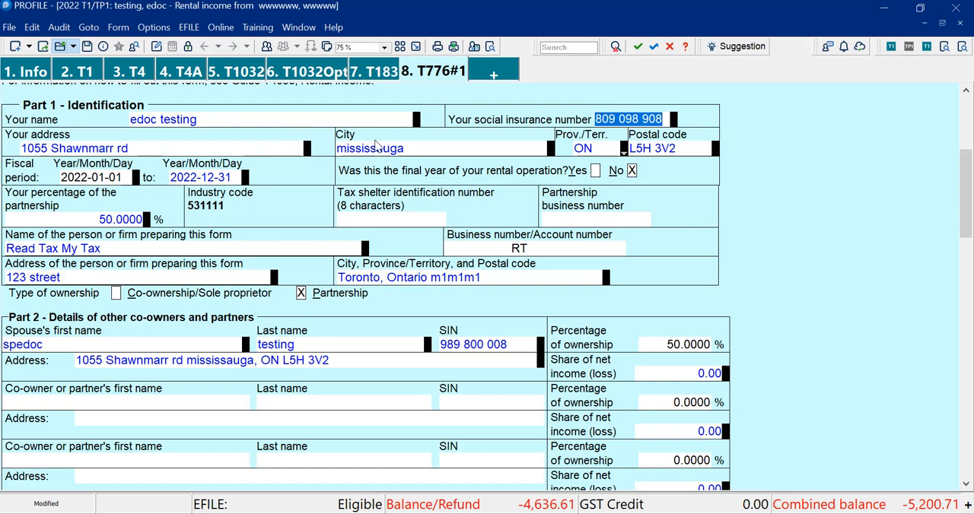
- Move to Part 4 - Expenses on the 2022 T1 return's T776 form
right_click(379, 148)
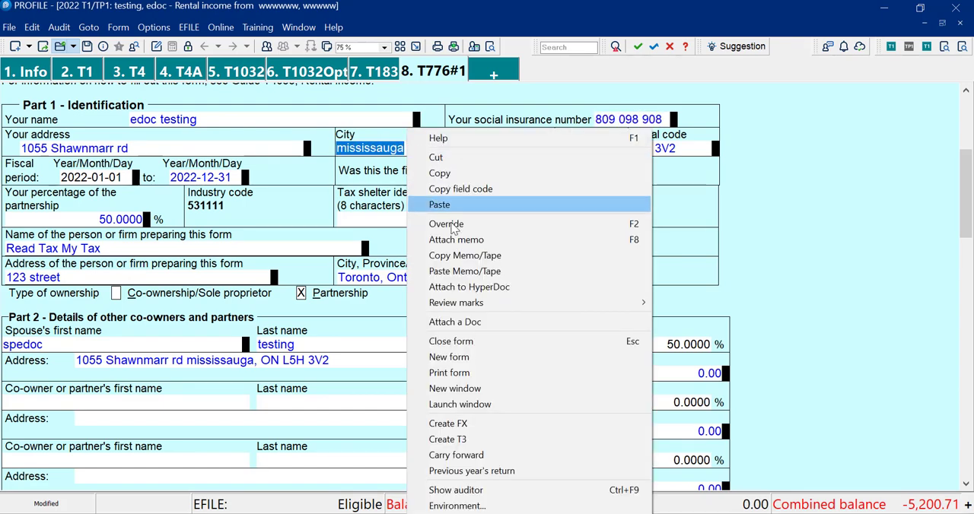
mouse_move(455, 228)
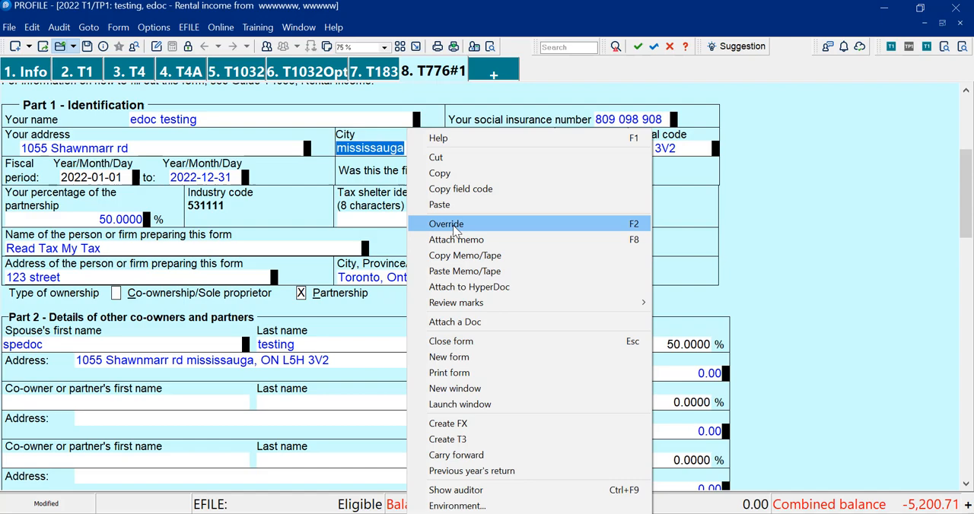
mouse_move(466, 256)
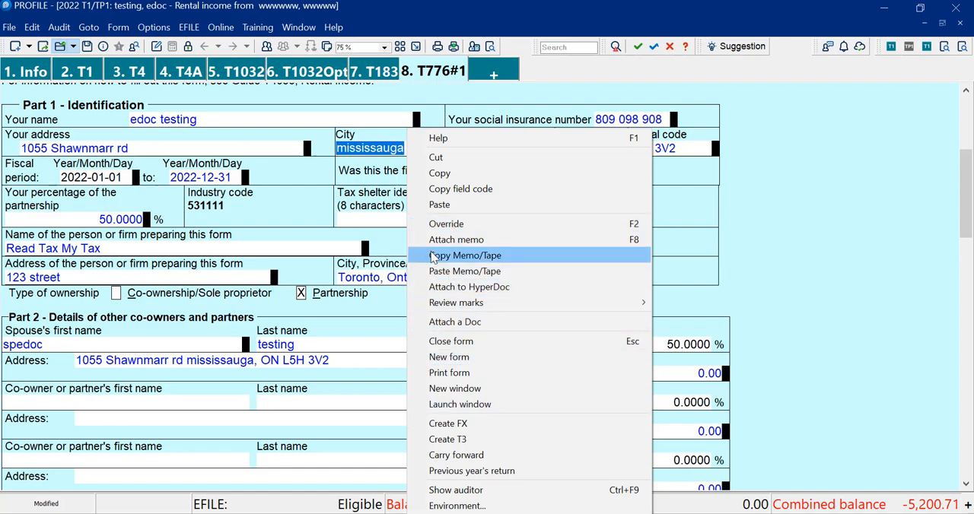
mouse_move(290, 210)
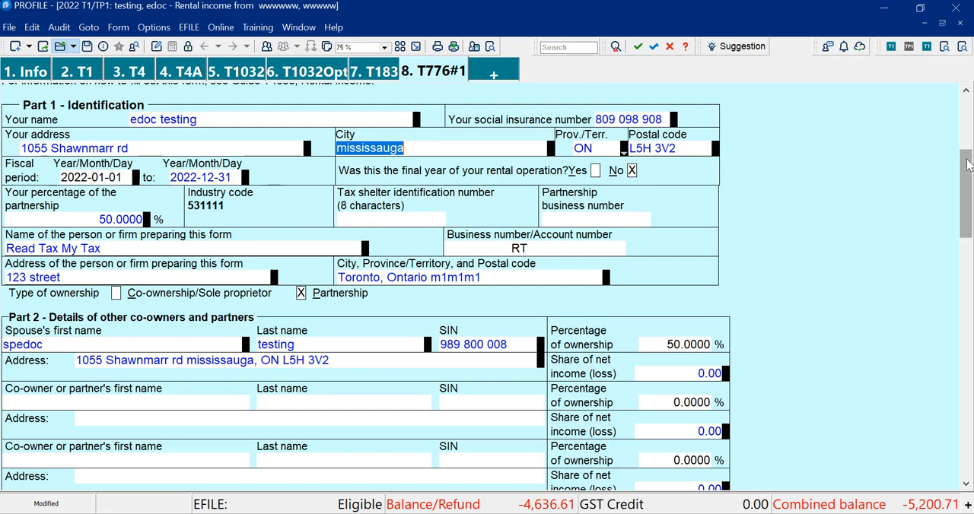
scroll("down", 3)
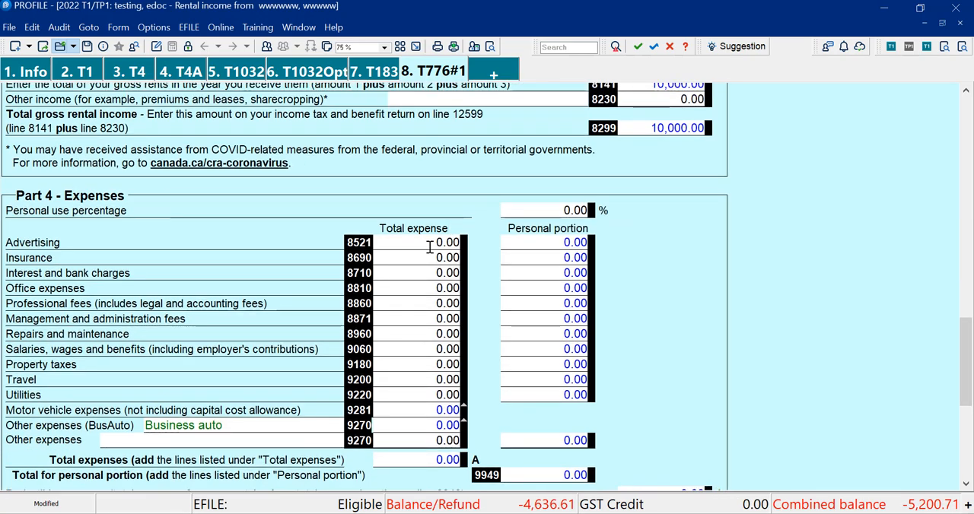
- Attach a calculation tape to Advertising (line 8521) and raise its decimals to 4
left_click(446, 242)
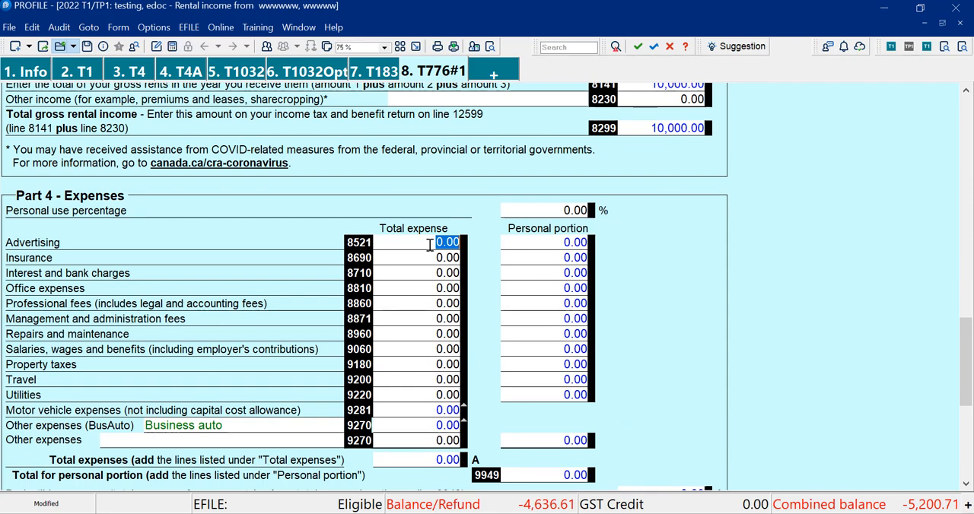
right_click(446, 242)
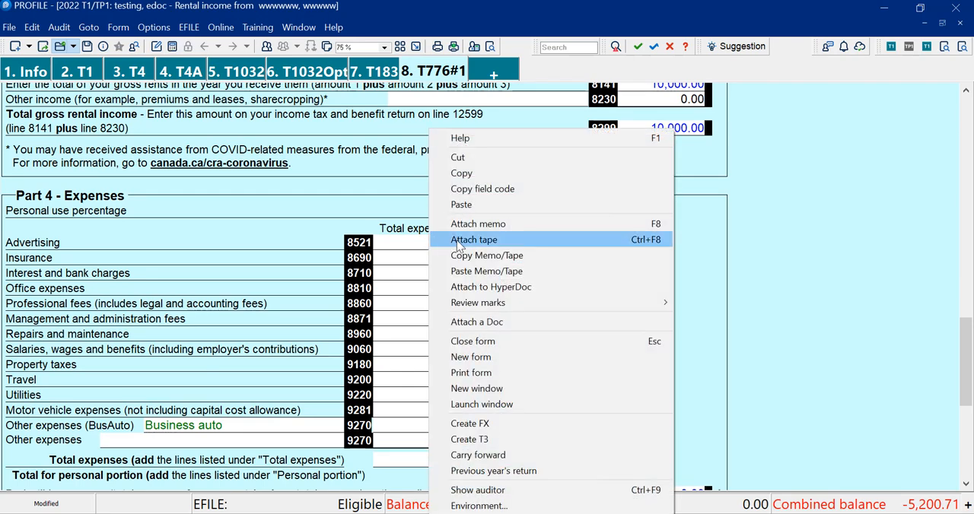
left_click(473, 240)
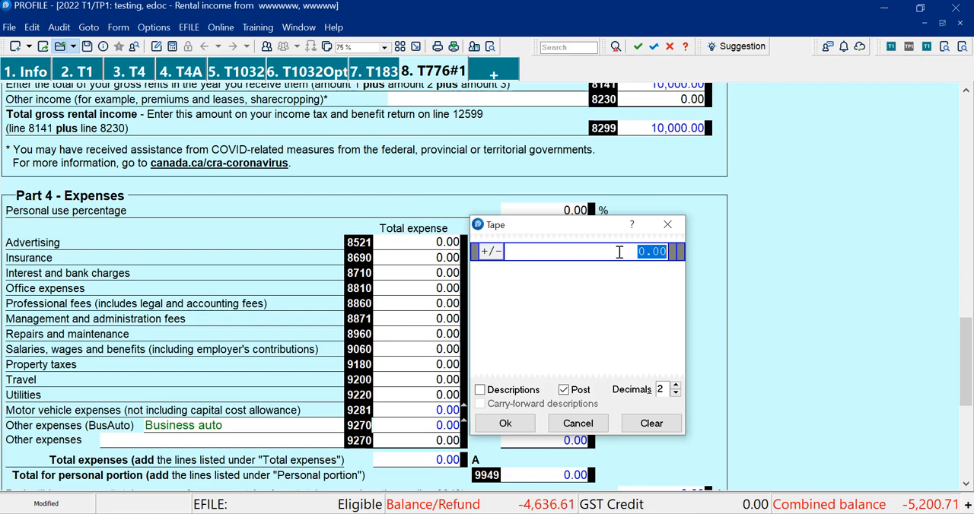
mouse_move(565, 251)
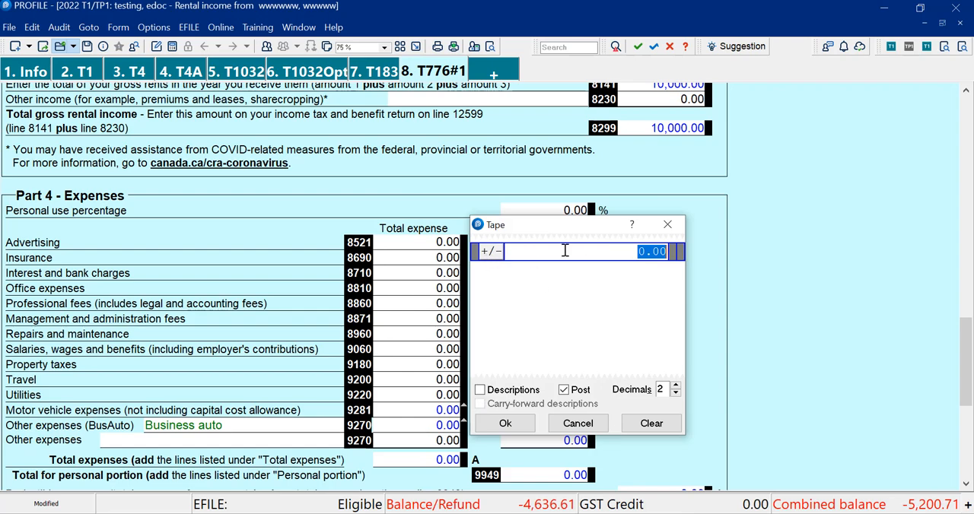
mouse_move(627, 254)
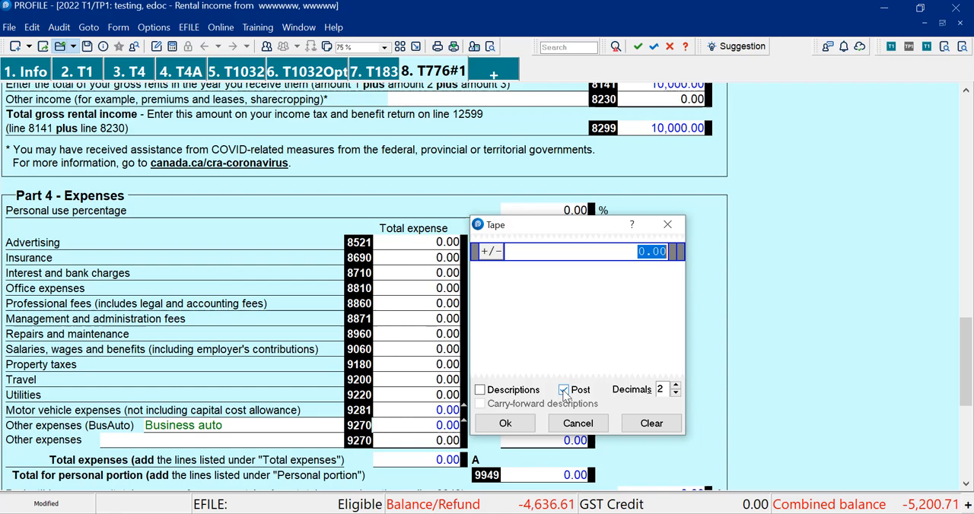
left_click(676, 384)
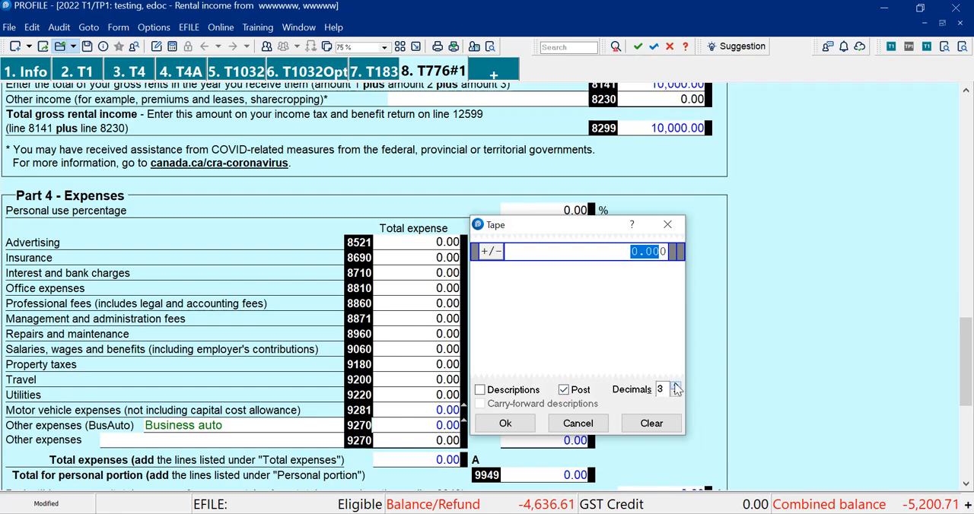
left_click(676, 385)
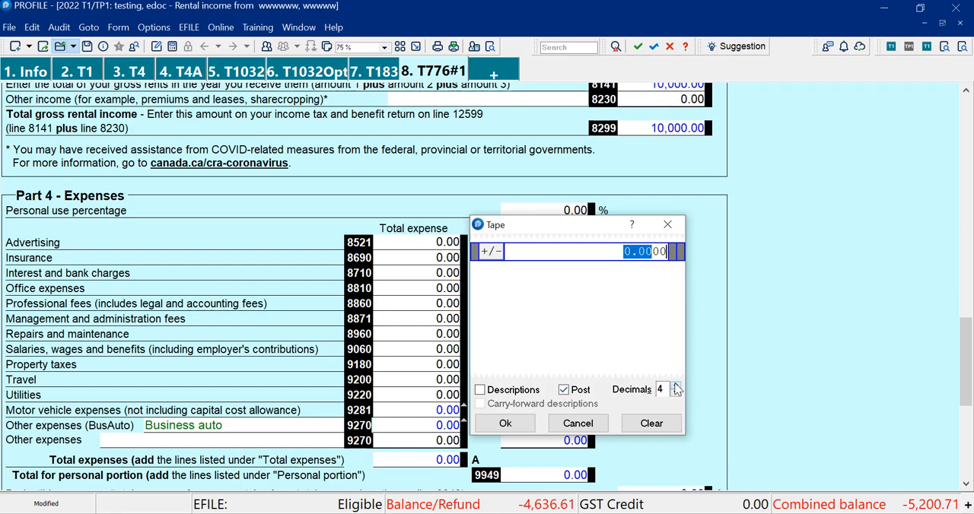
mouse_move(640, 324)
type("1.3333")
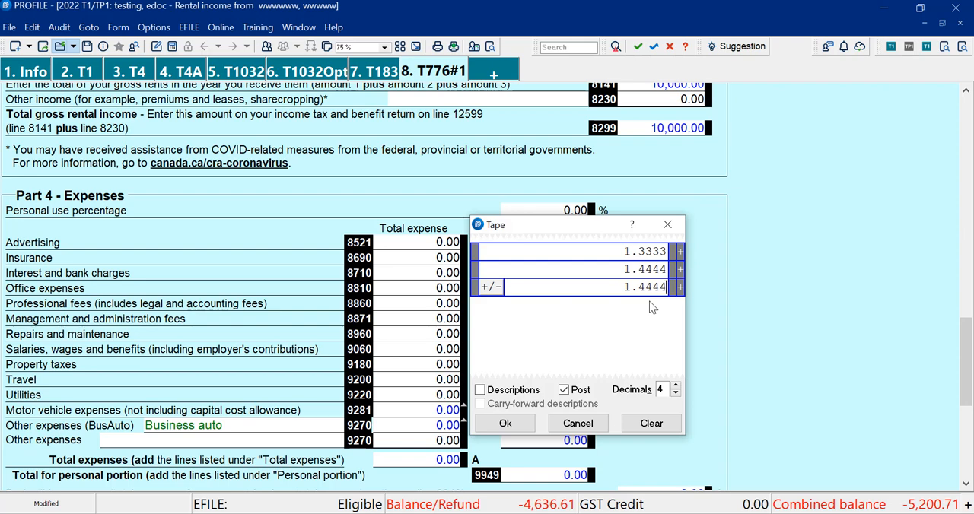
mouse_move(639, 270)
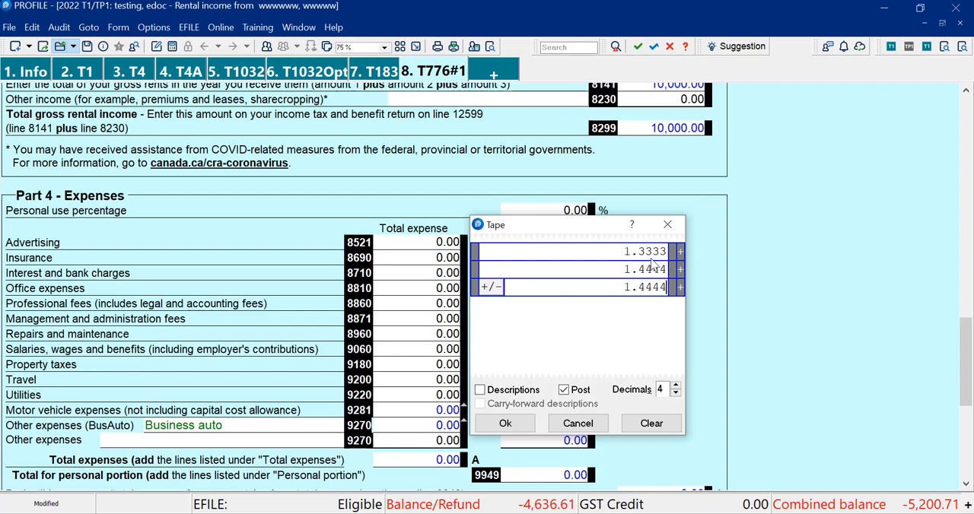
mouse_move(639, 383)
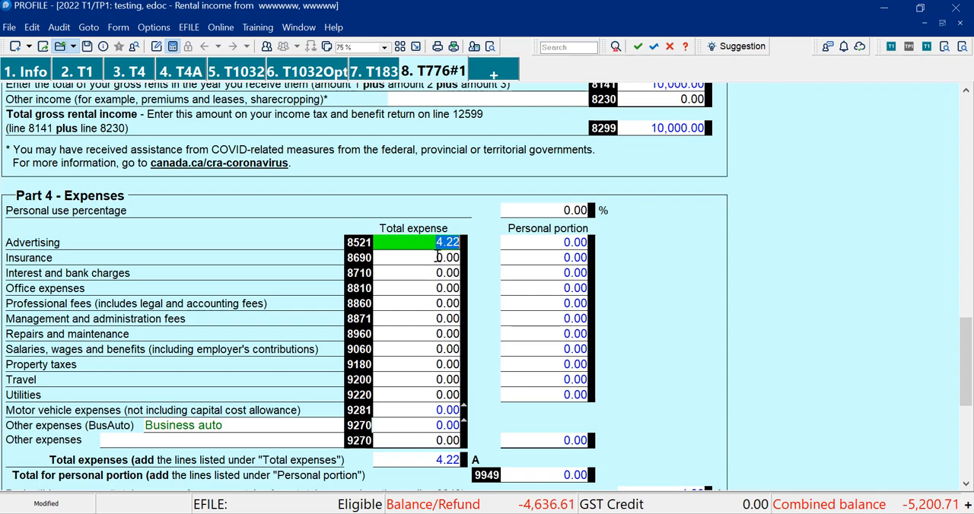
mouse_move(469, 267)
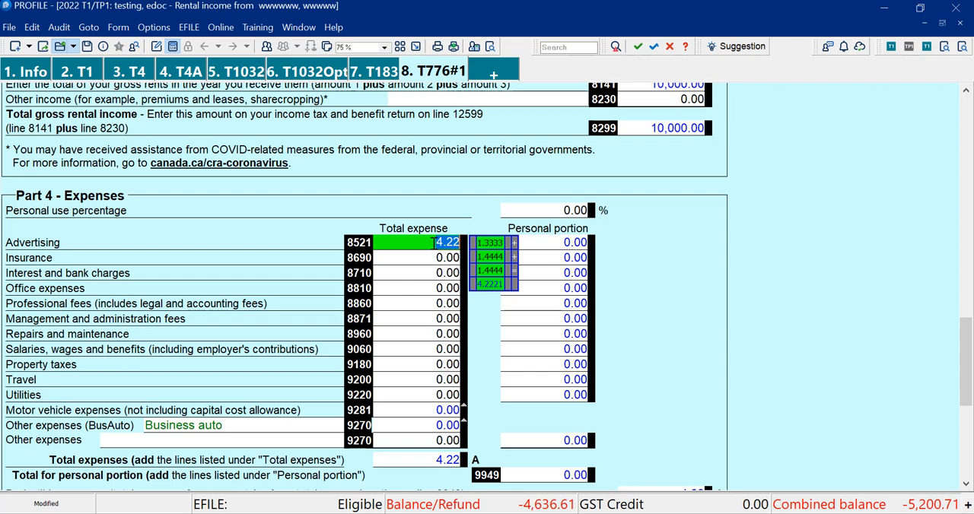
- Reopen the Advertising tape showing 1.3333, 1.4444, 1.4444 totalling 4.2221
right_click(445, 242)
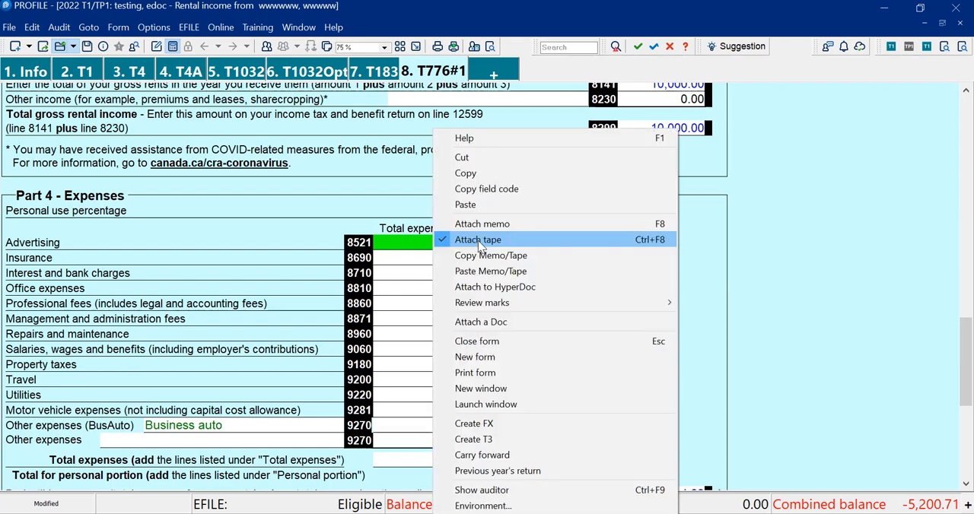
left_click(478, 241)
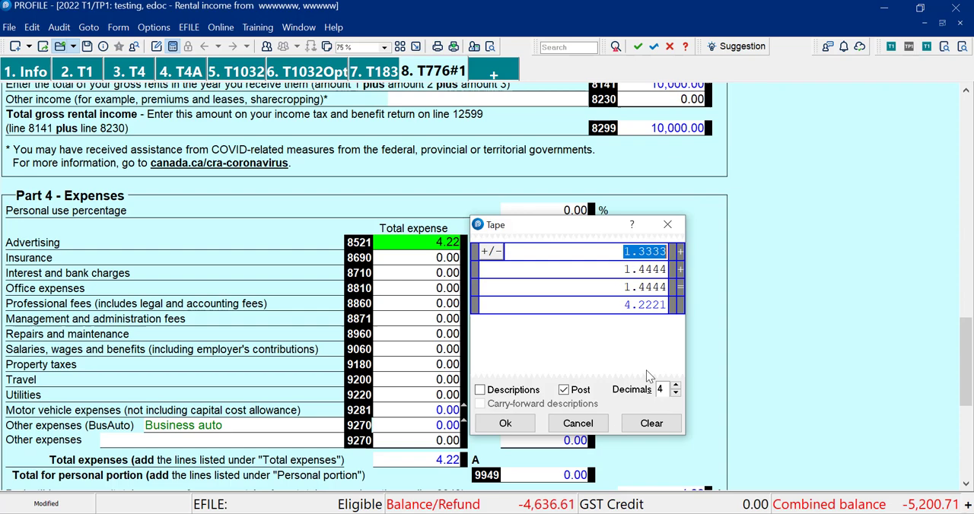
mouse_move(587, 271)
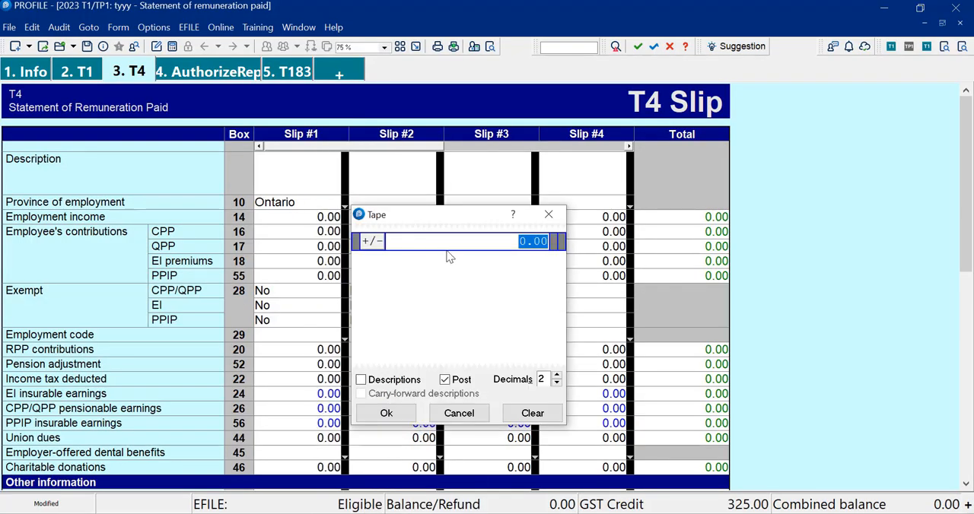
- Enter 50.00, 100 and 50 on the CPP tape and post 200.00 to T4 box 16
type("50.00")
type("1")
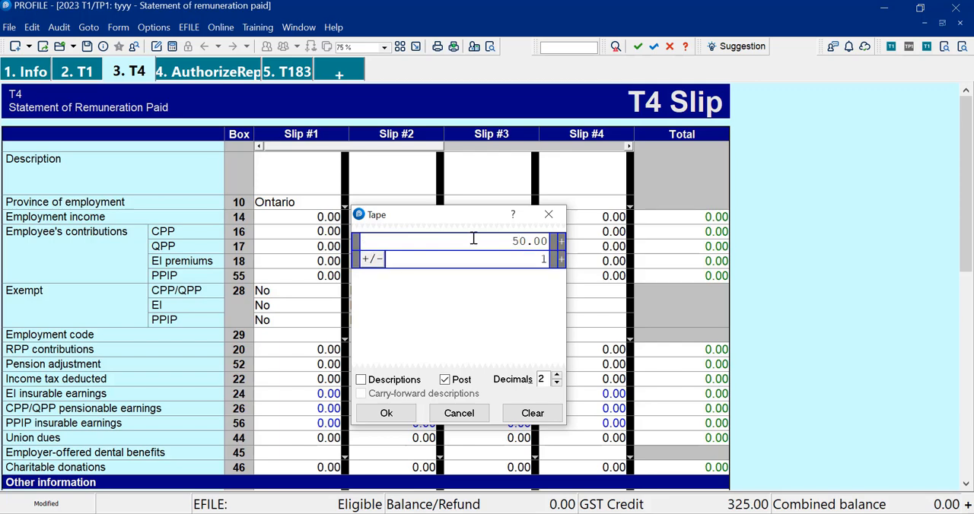
type("00")
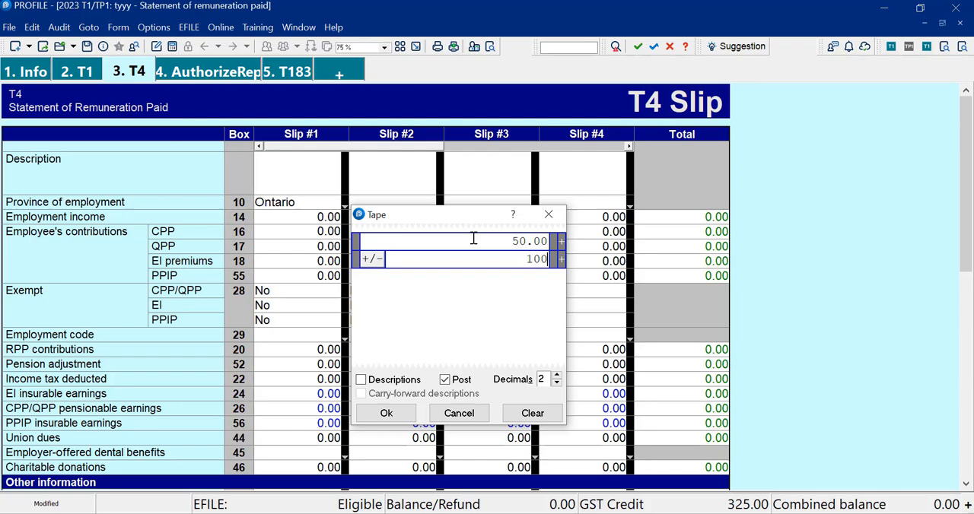
left_click(385, 414)
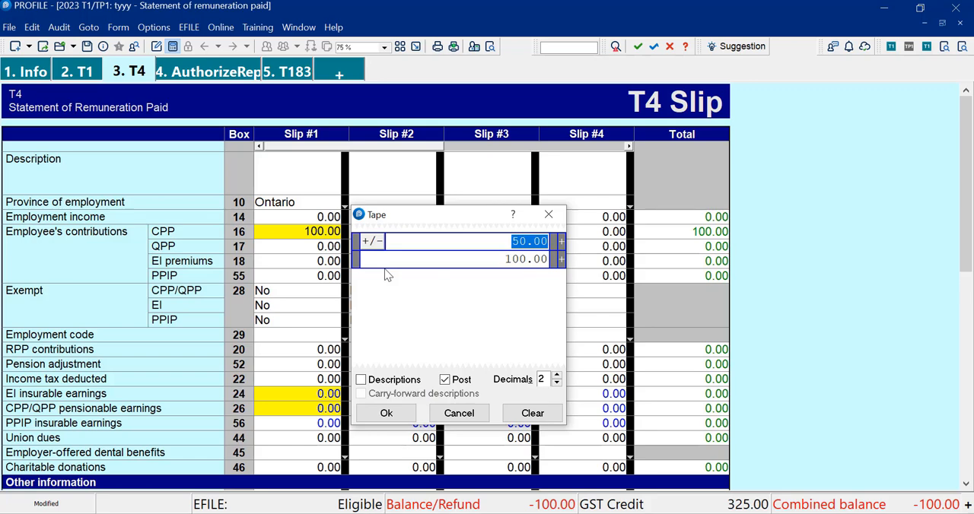
mouse_move(532, 414)
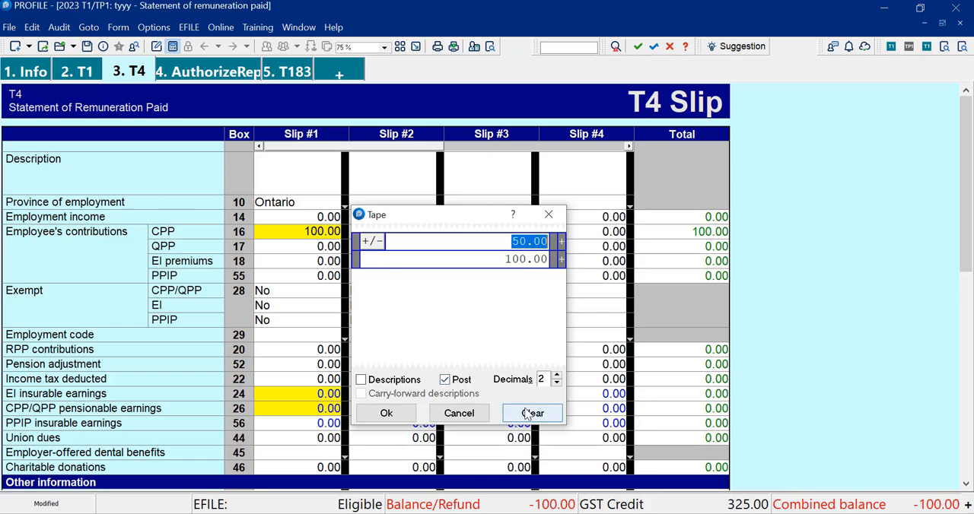
left_click(533, 414)
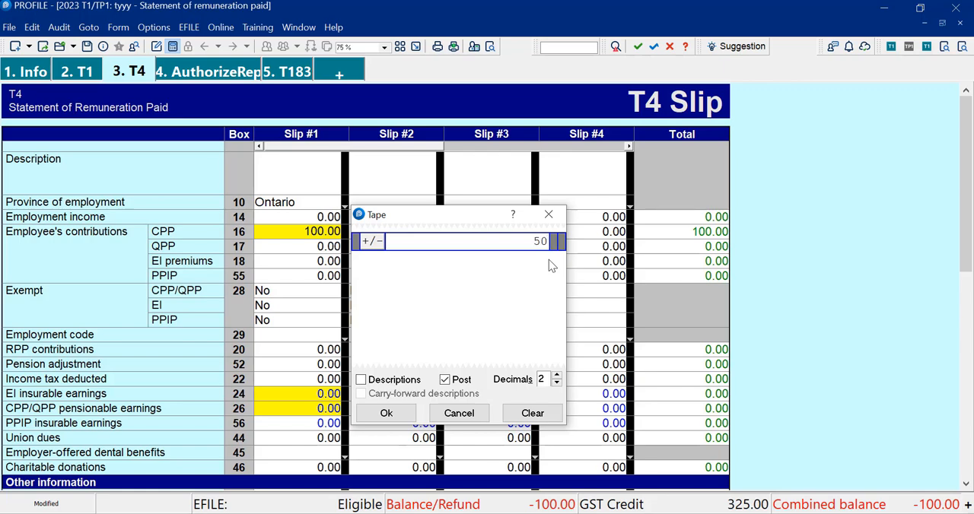
type("100")
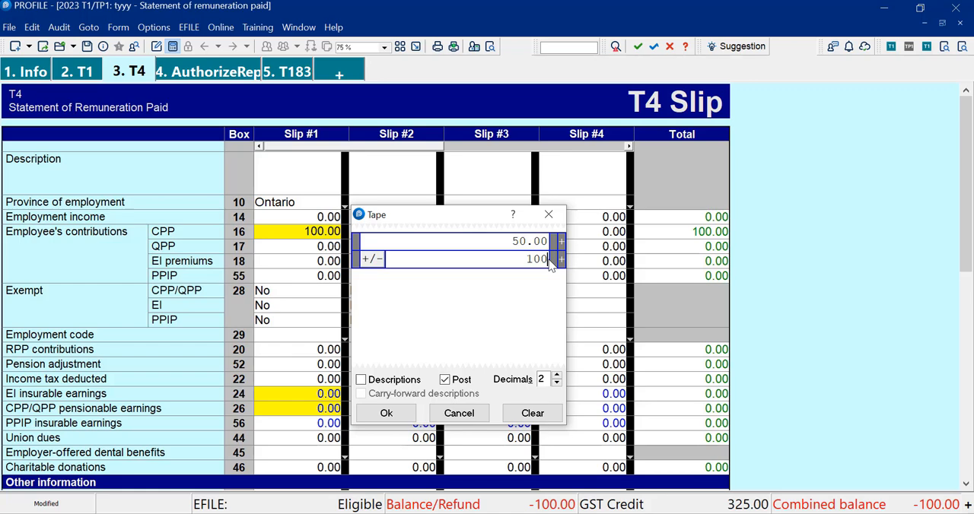
left_click(386, 414)
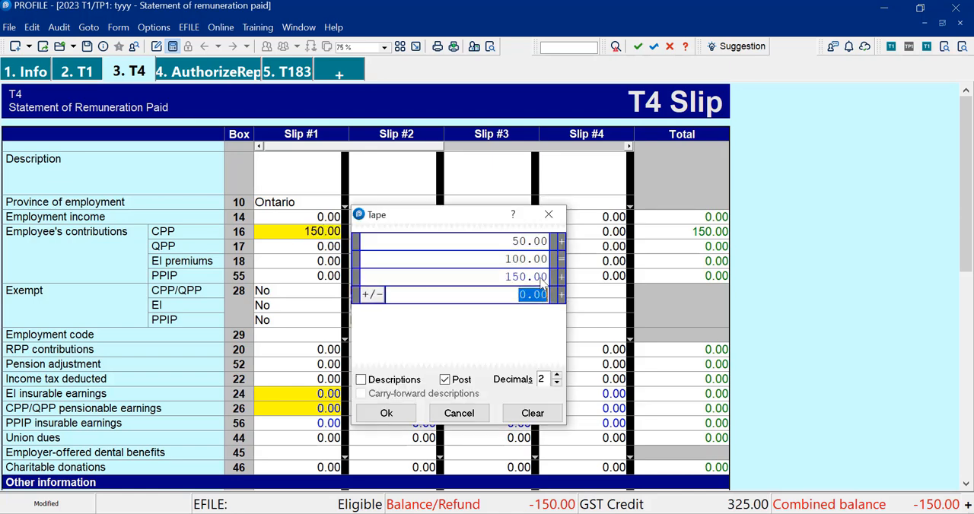
type("50")
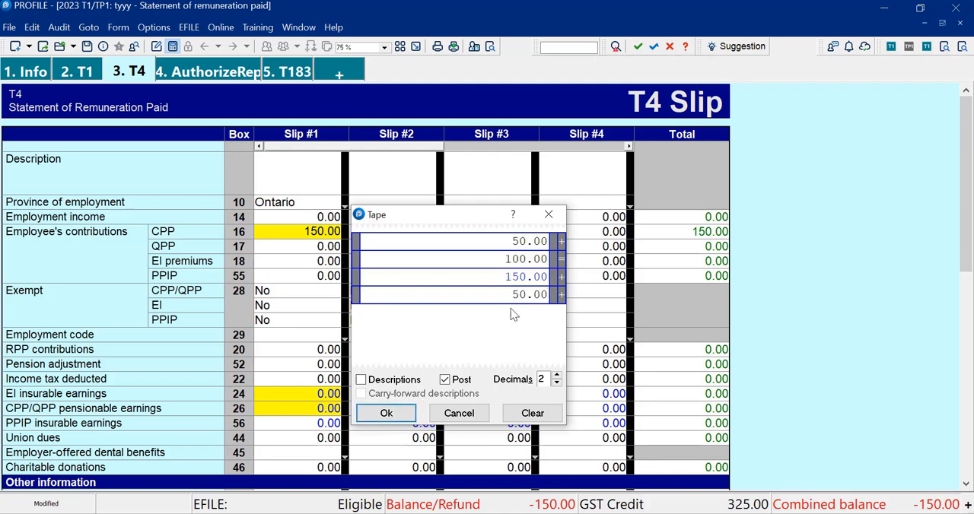
mouse_move(522, 309)
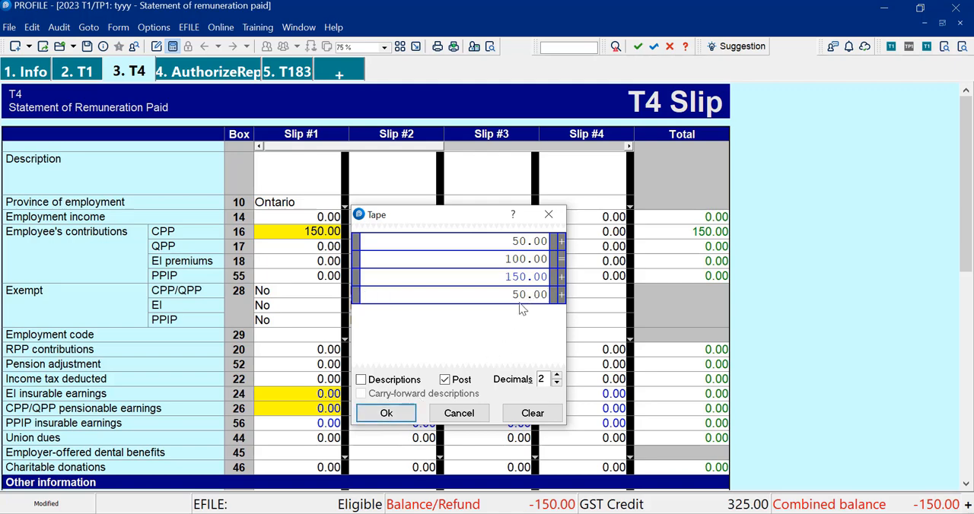
left_click(385, 414)
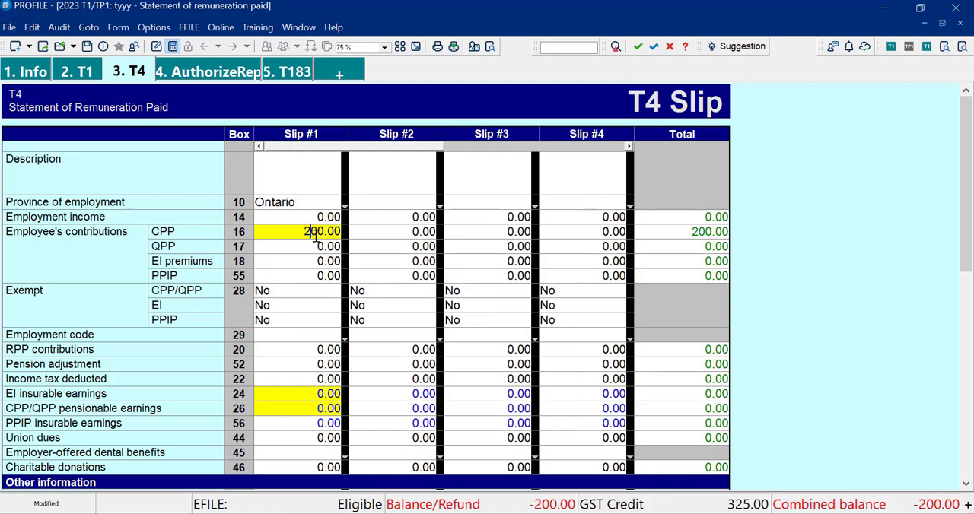
- Reopen the box 16 tape, clear it and re-enter amounts 50, 100 and 50
right_click(319, 231)
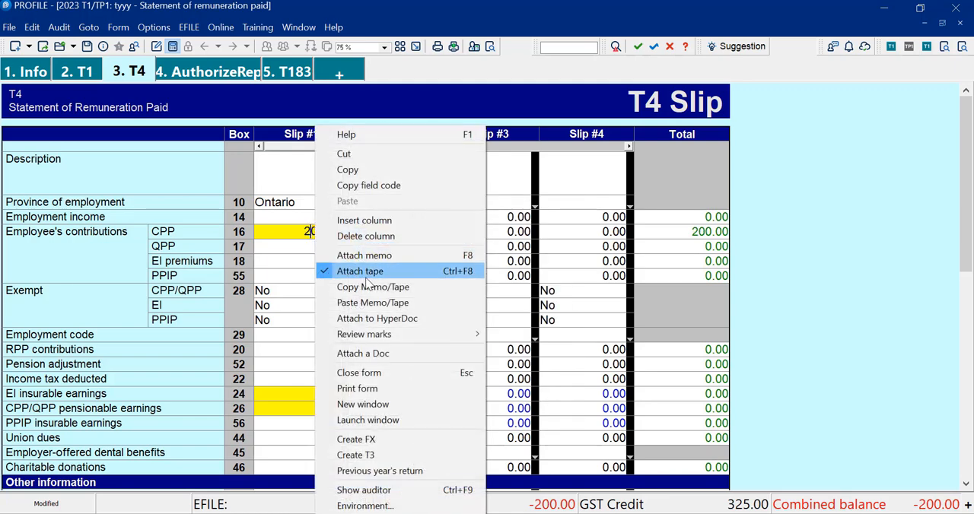
left_click(359, 271)
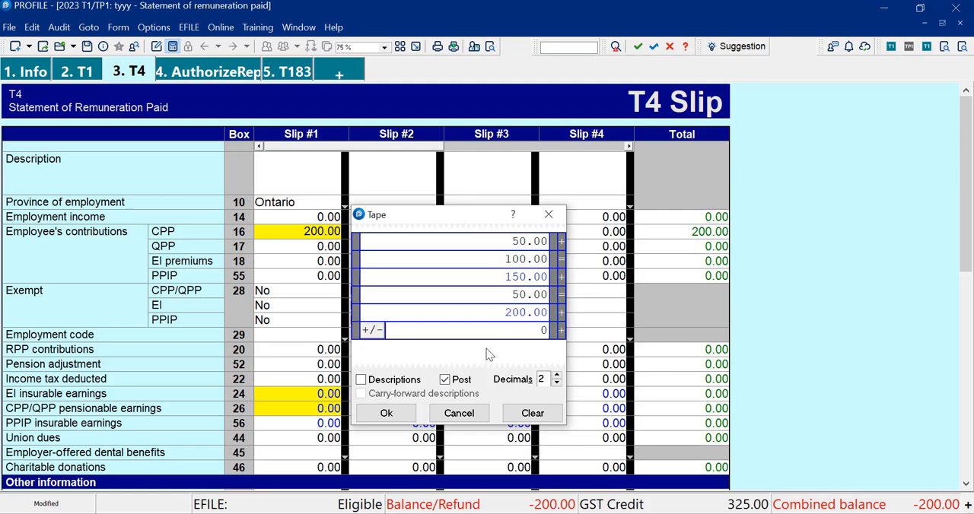
type("50")
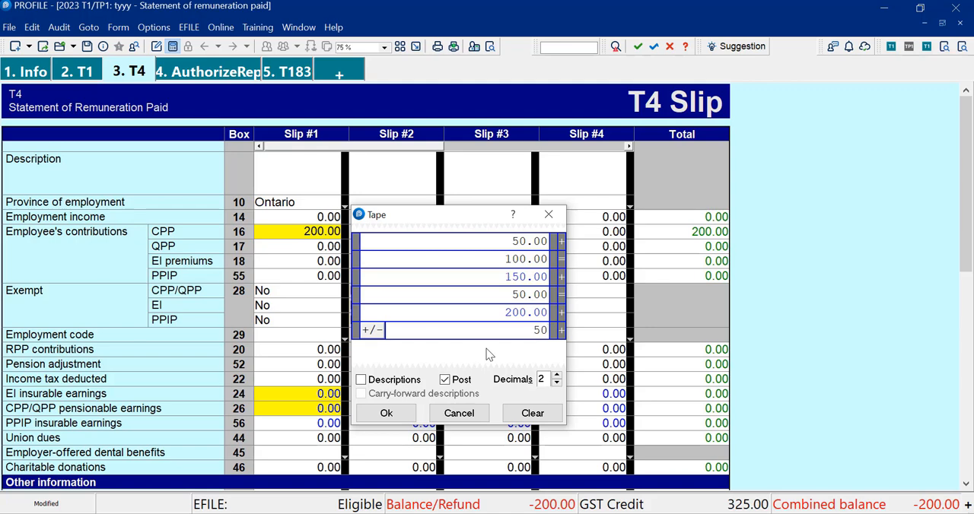
left_click(387, 413)
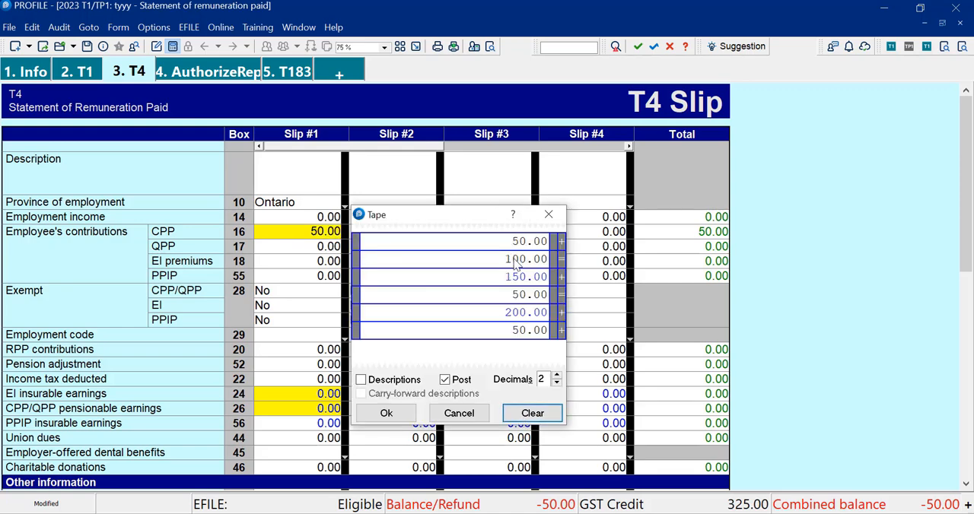
left_click(533, 414)
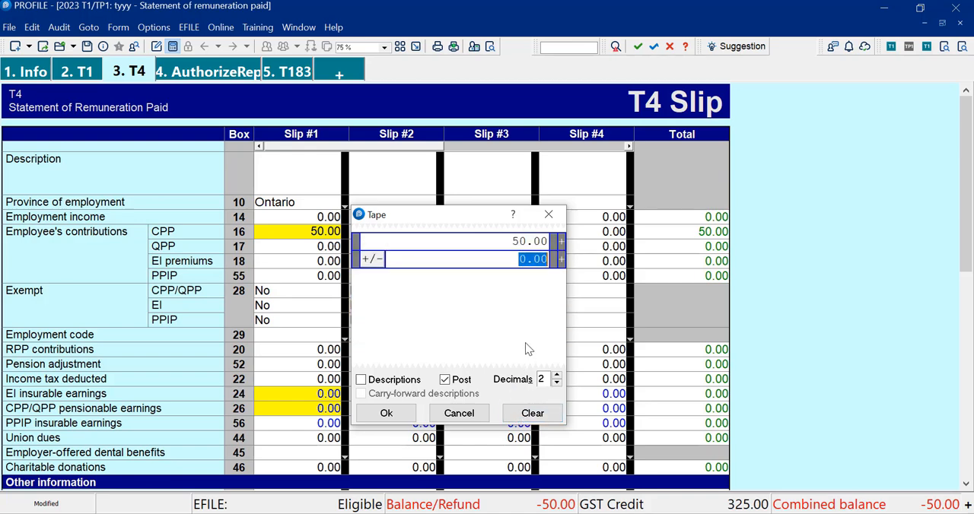
type("100")
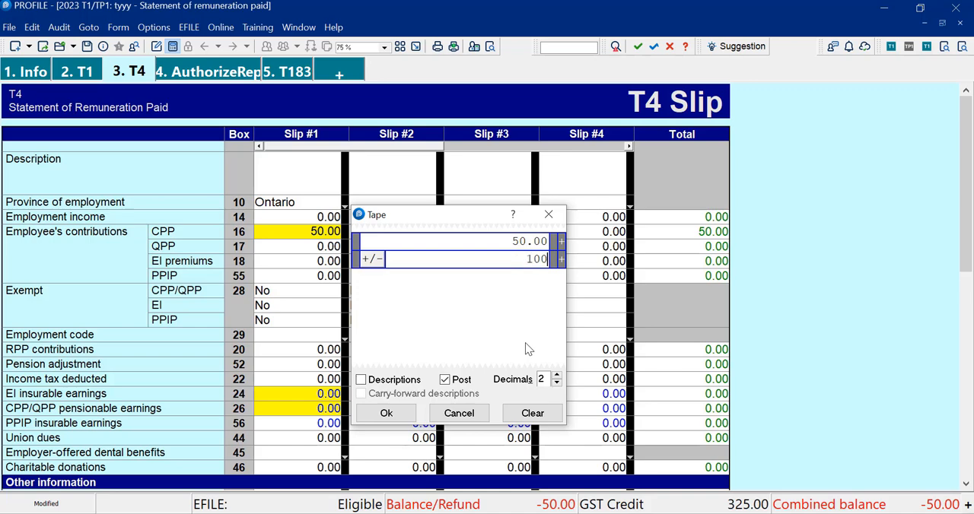
type("50")
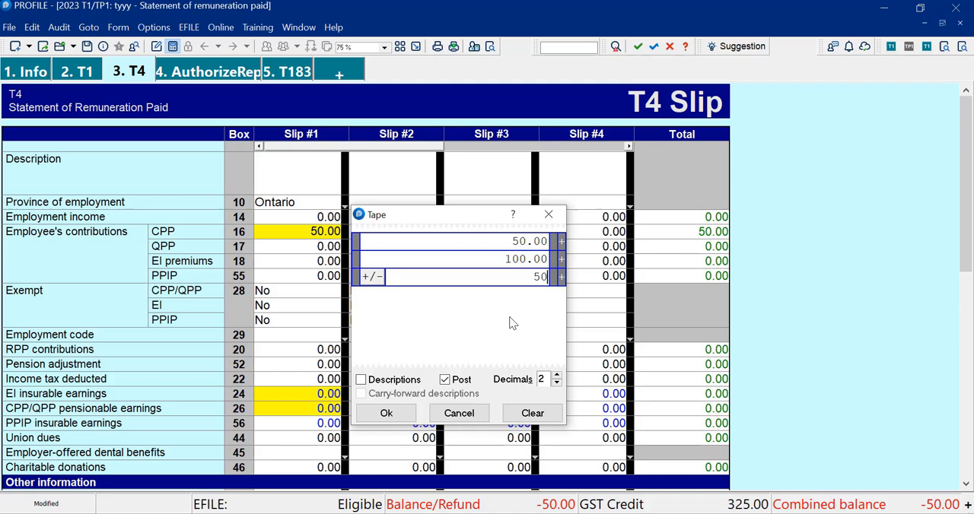
mouse_move(508, 324)
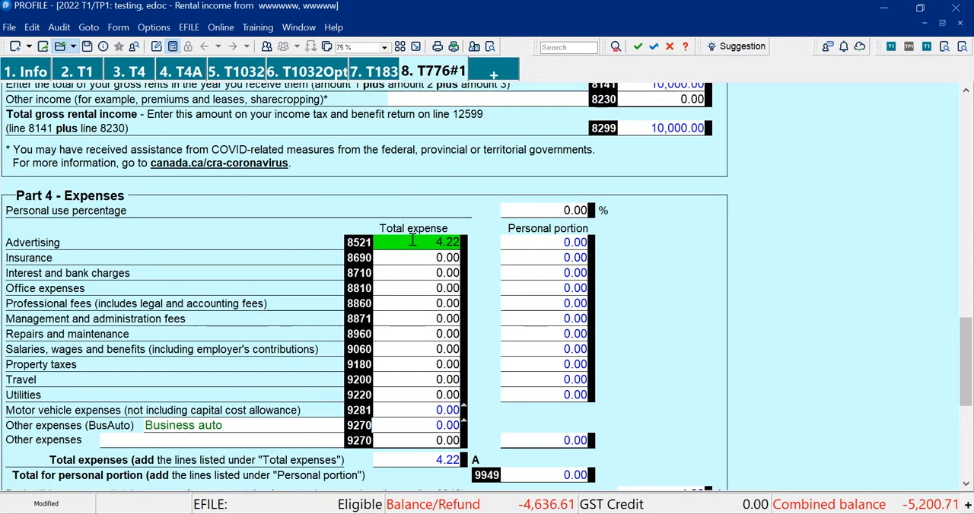
mouse_move(414, 240)
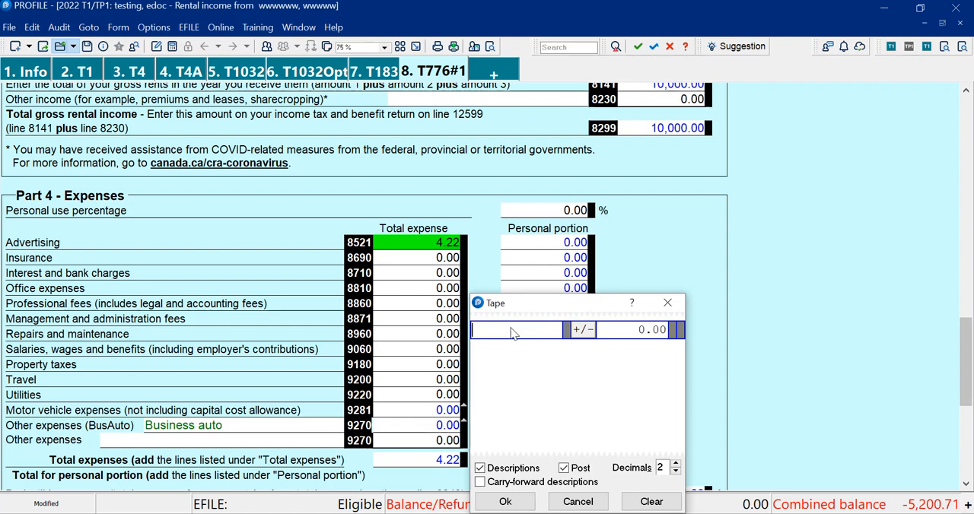
- Post the Hydro, Gas and Water tape total of 6,944.00 to Utilities line 9220
type("Hydro")
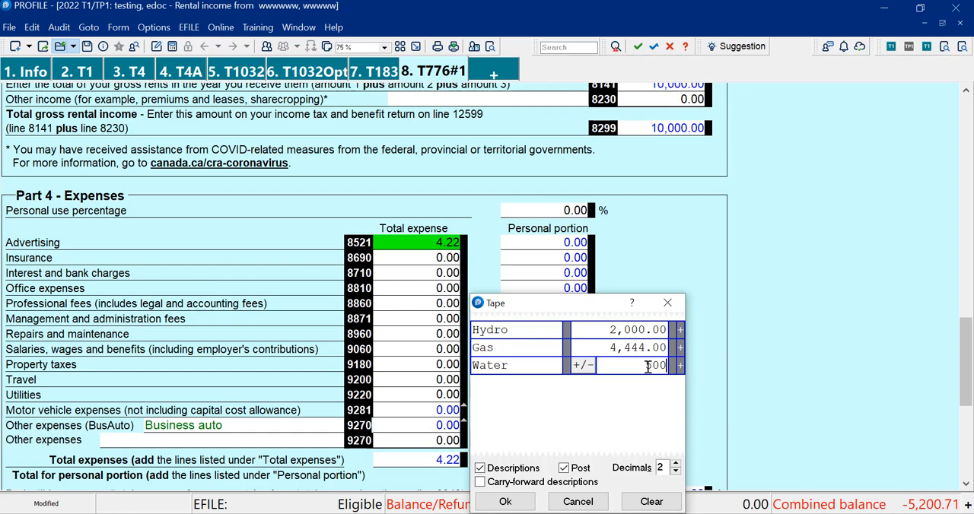
left_click(516, 502)
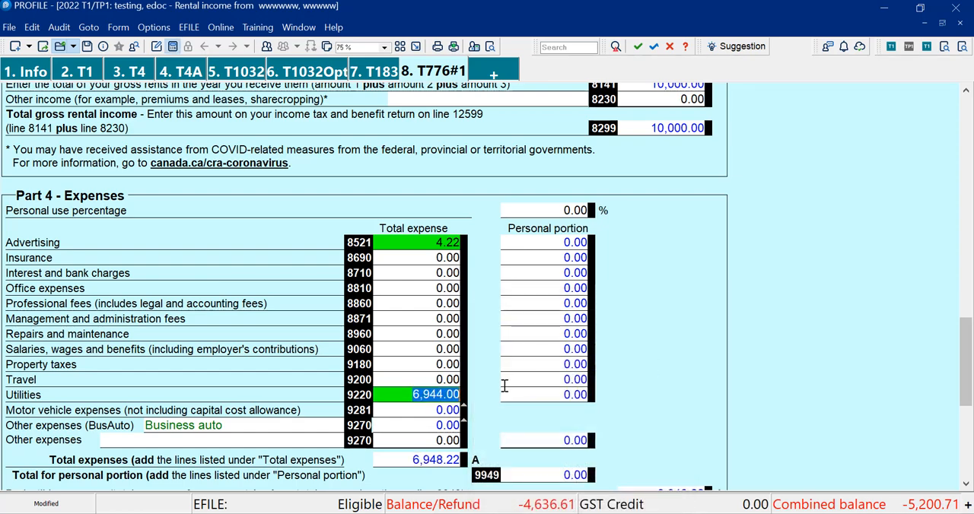
mouse_move(387, 394)
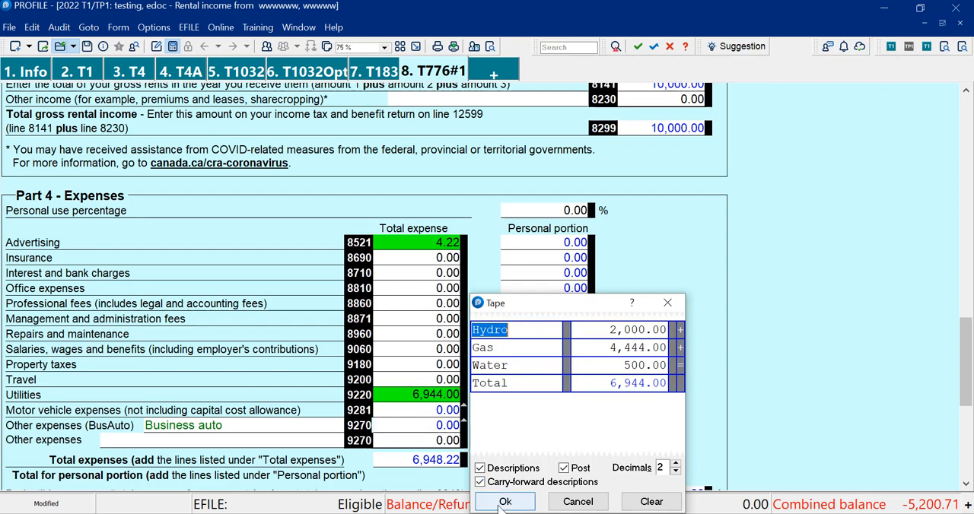
- Accept the carry-forward tape and move to the 2023 T776 expenses showing Utilities 0.00
left_click(512, 502)
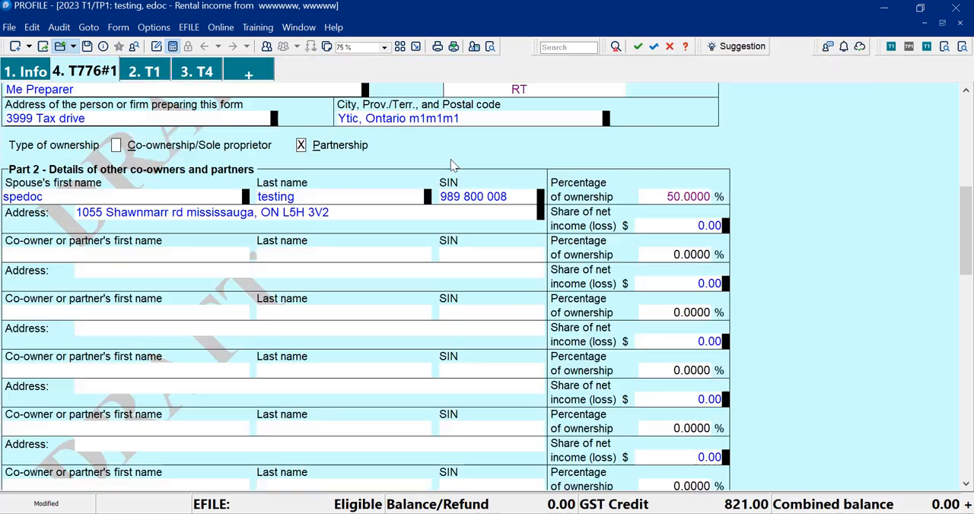
scroll("down", 3)
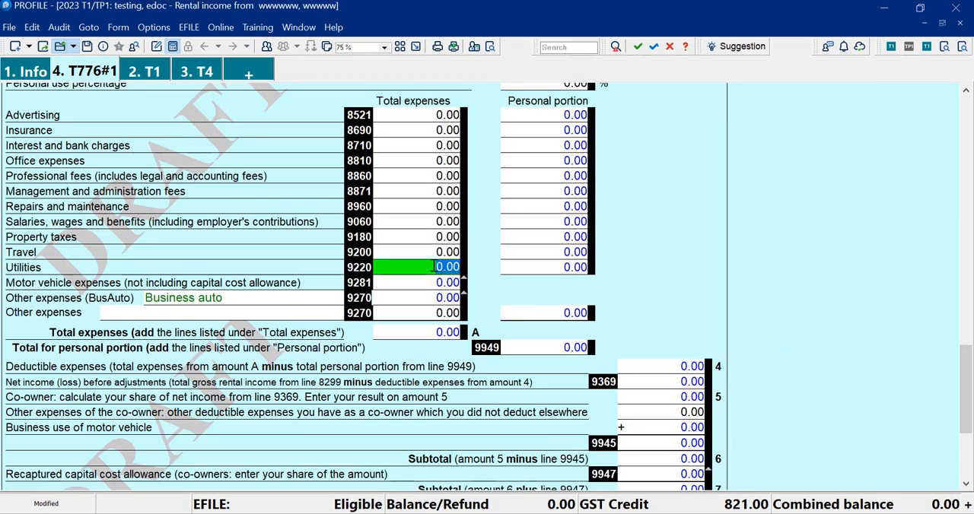
- Enter 444, 554, 555 for Hydro, Gas, Water and post 1,553.00 to 2023 Utilities
right_click(414, 268)
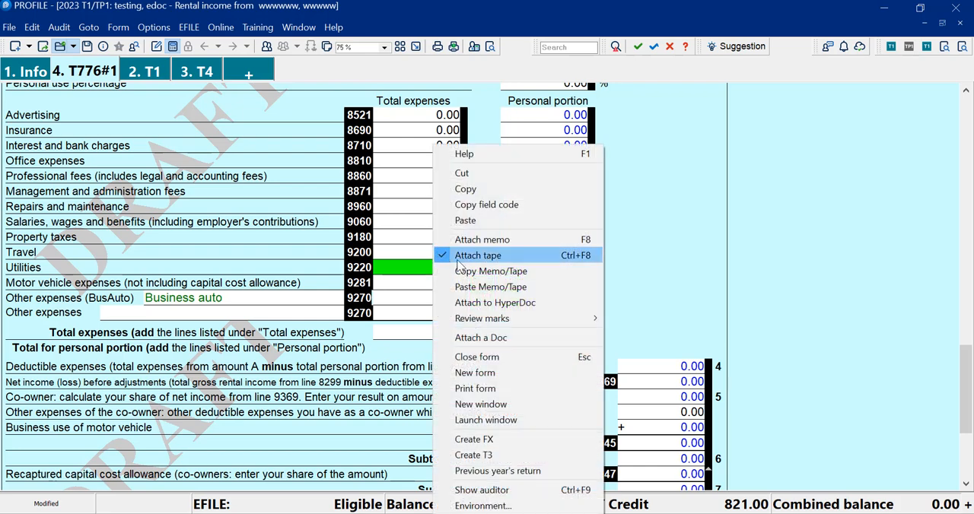
left_click(477, 256)
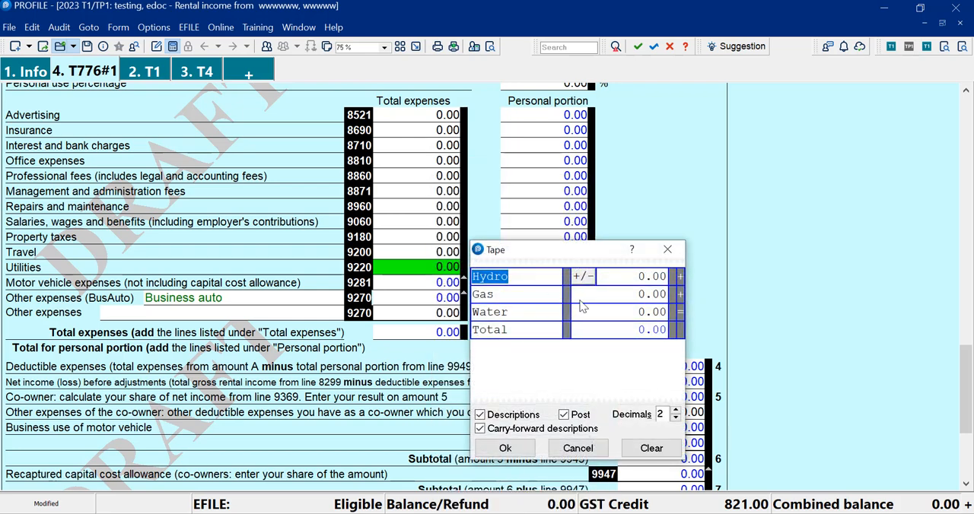
type("444")
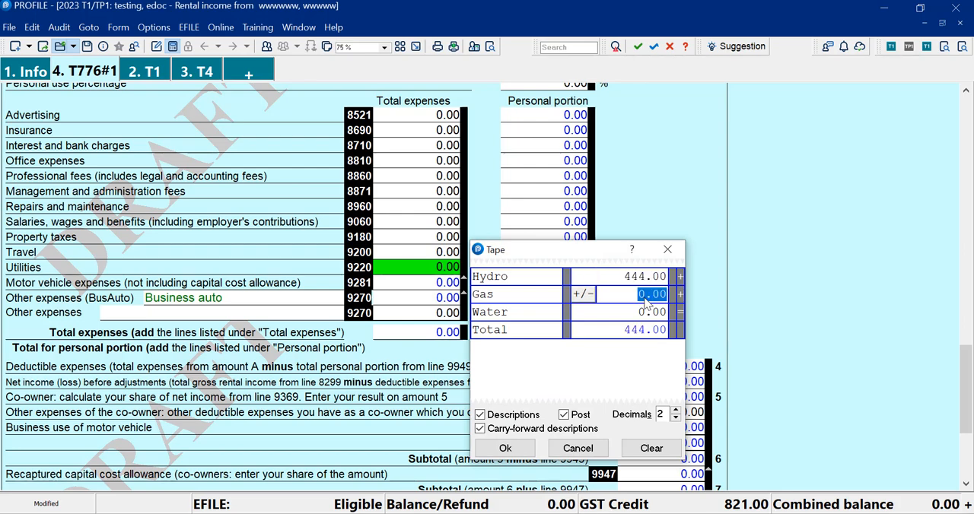
type("554.00")
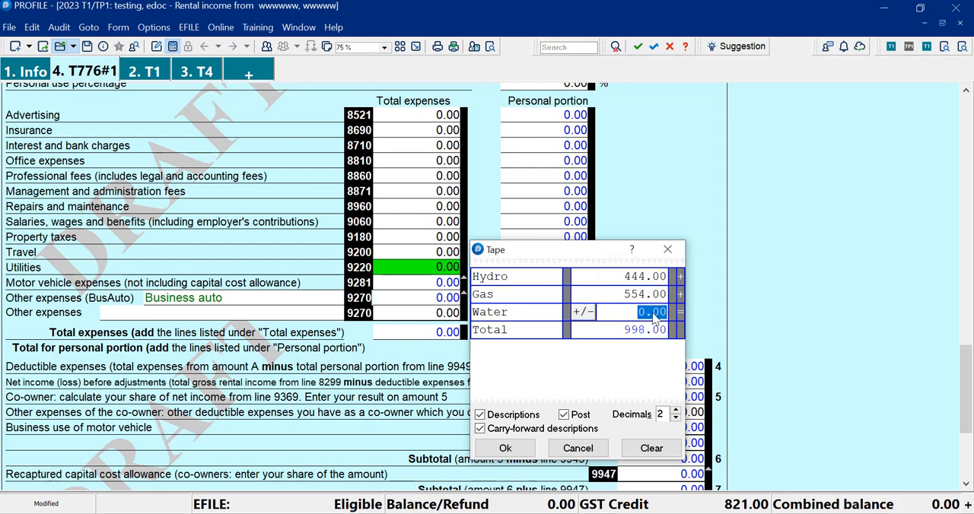
type("555")
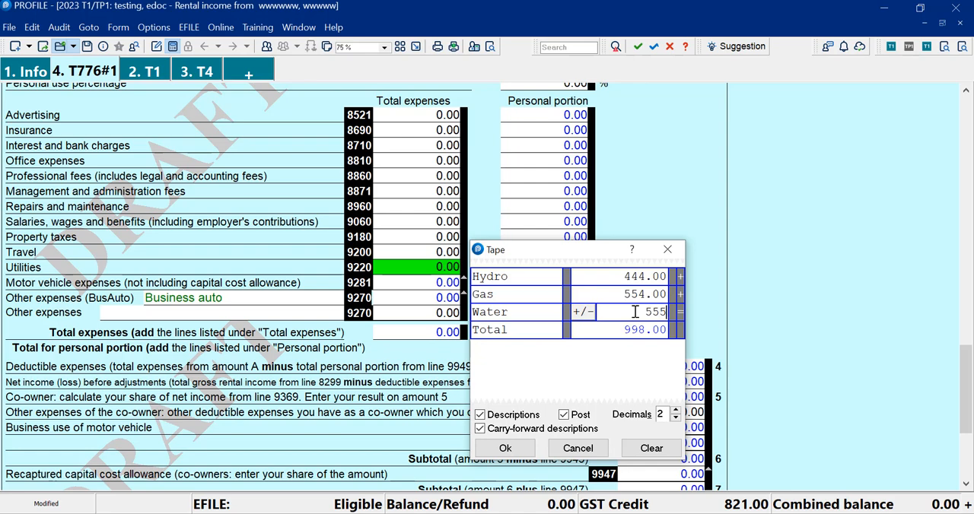
left_click(505, 448)
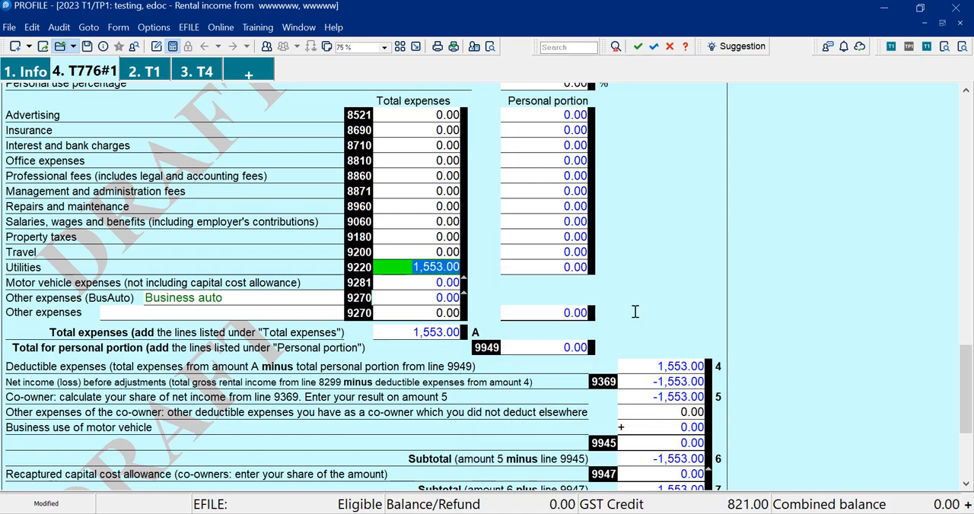